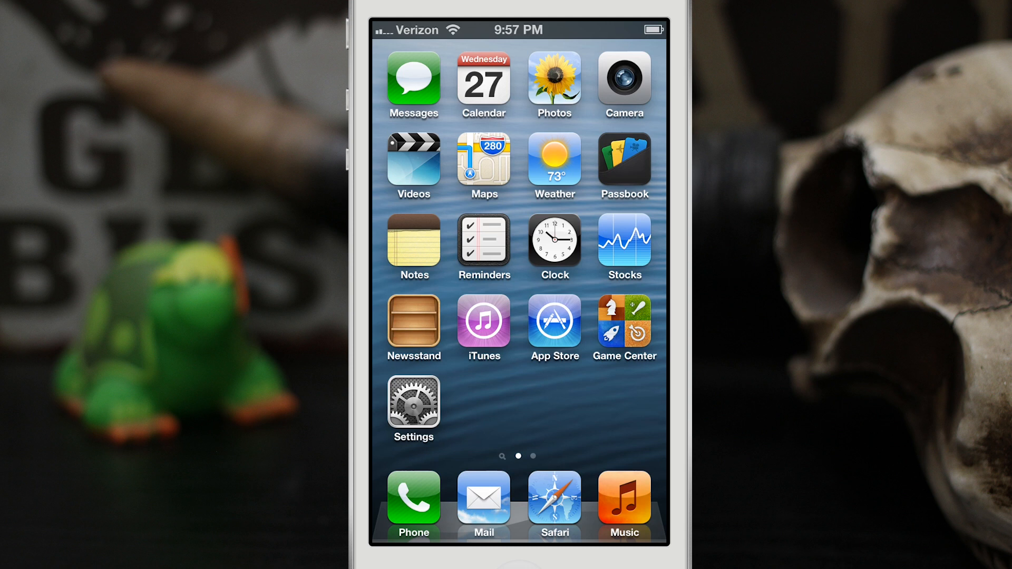
Delete the first inbox message in Mail straight away with no prompt, then go Home.
click(483, 502)
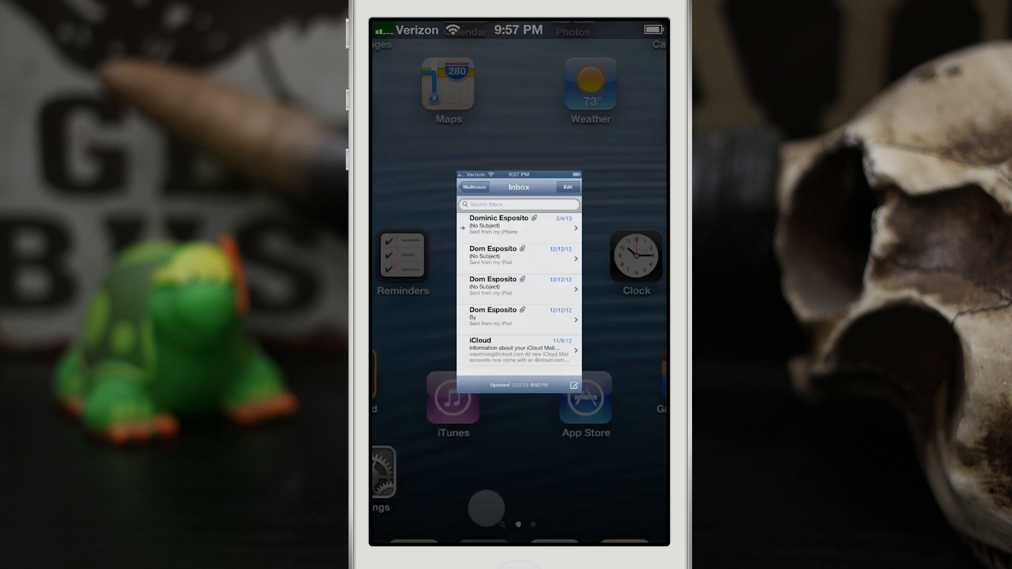
click(519, 227)
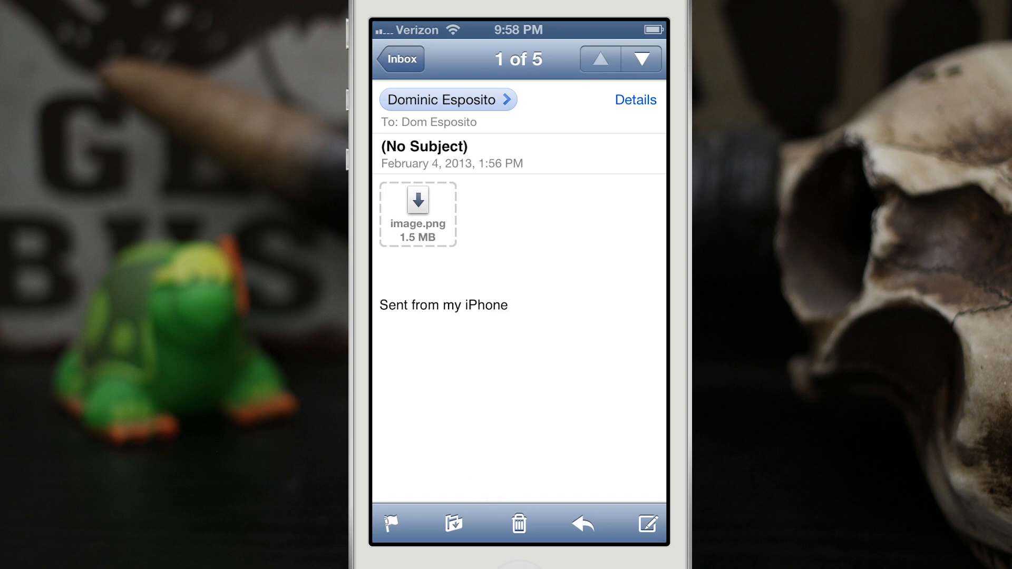
click(452, 524)
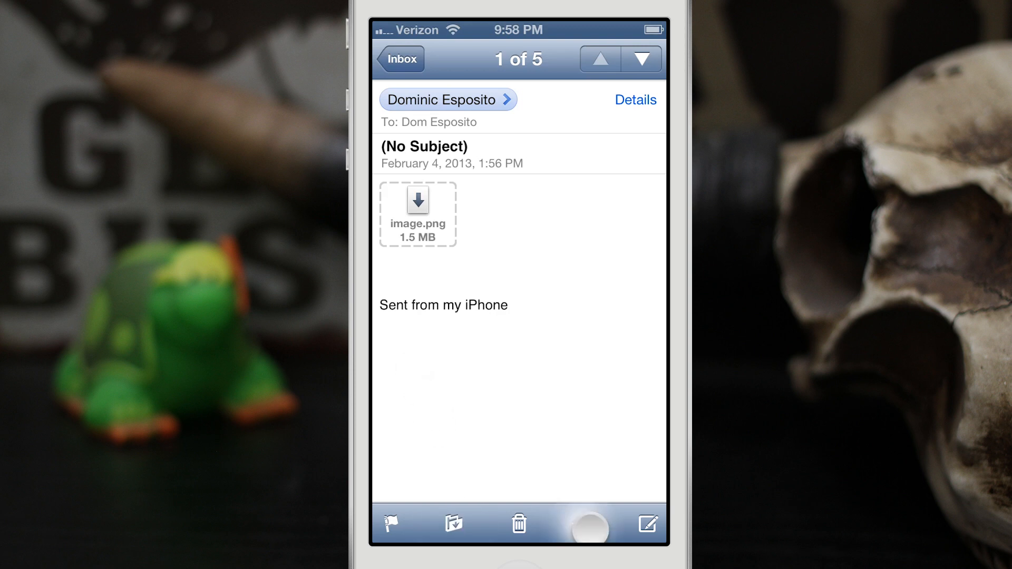
click(583, 524)
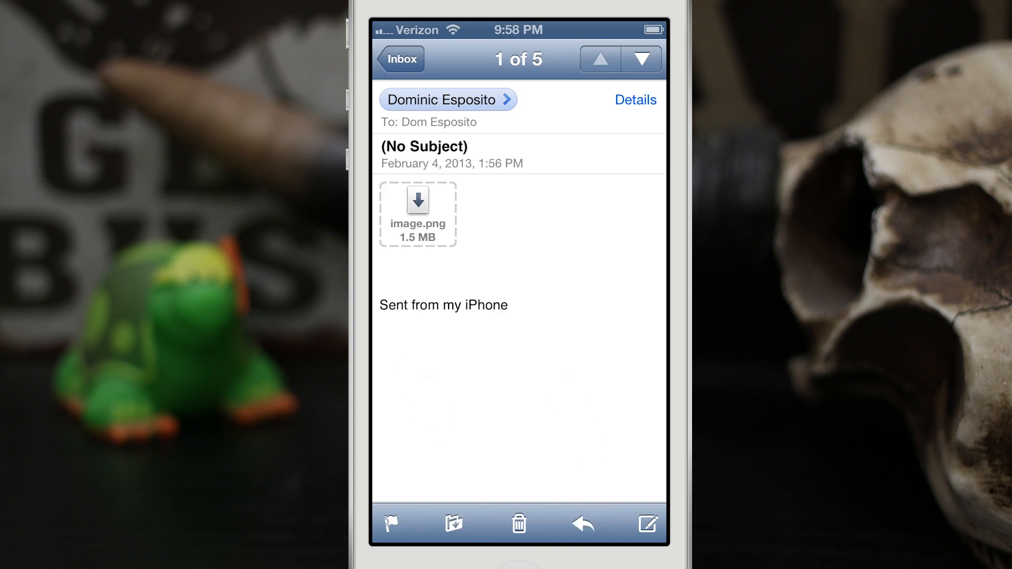
click(640, 59)
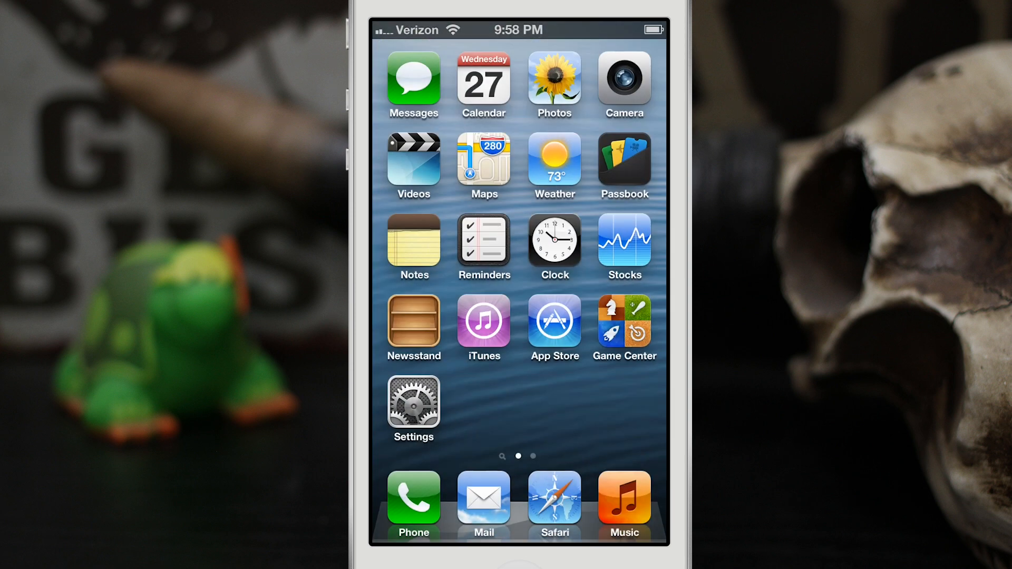
Switch Ask Before Deleting to ON under Settings > Mail, Contacts, Calendars.
click(413, 409)
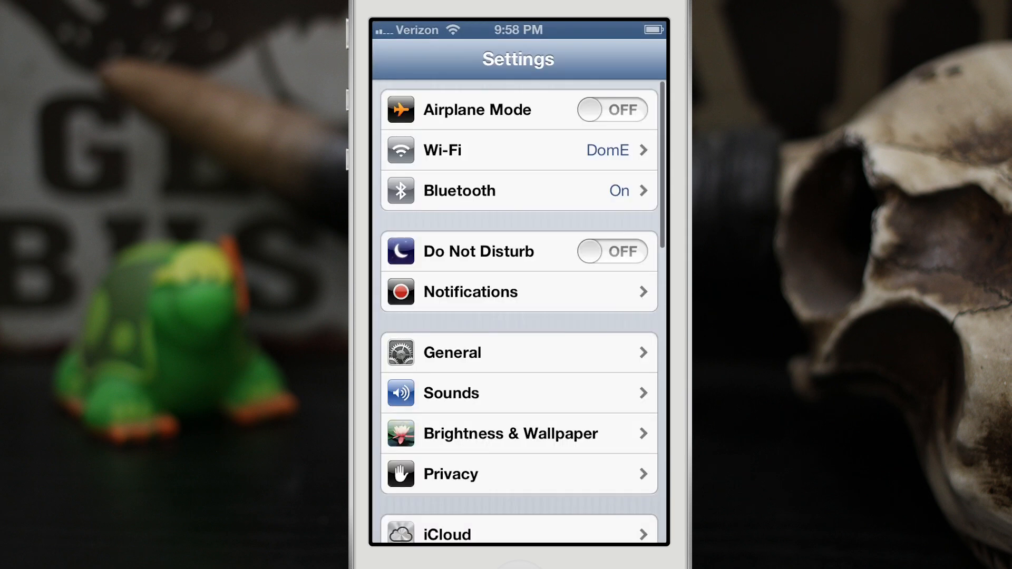
scroll(down, 3)
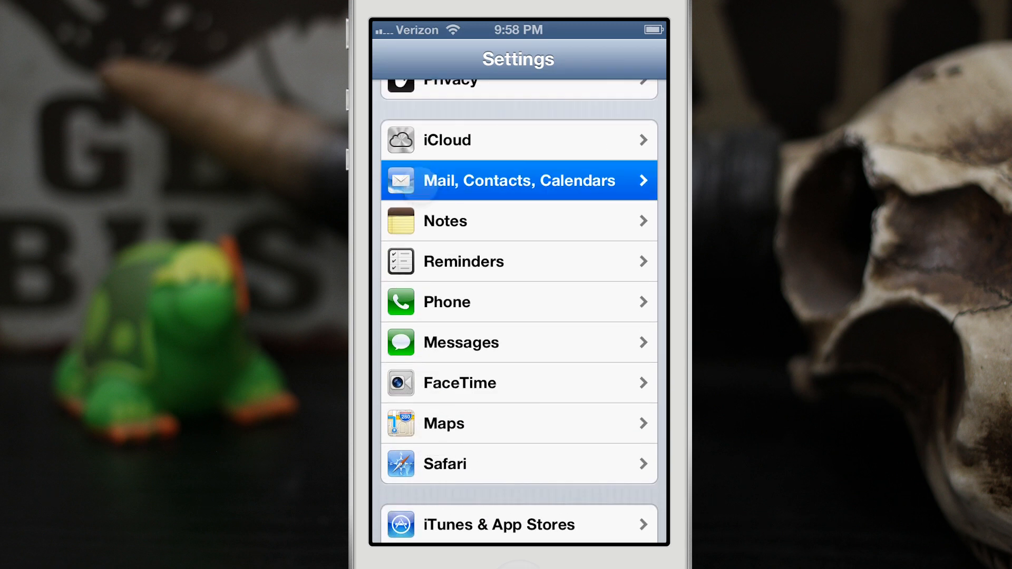
click(518, 180)
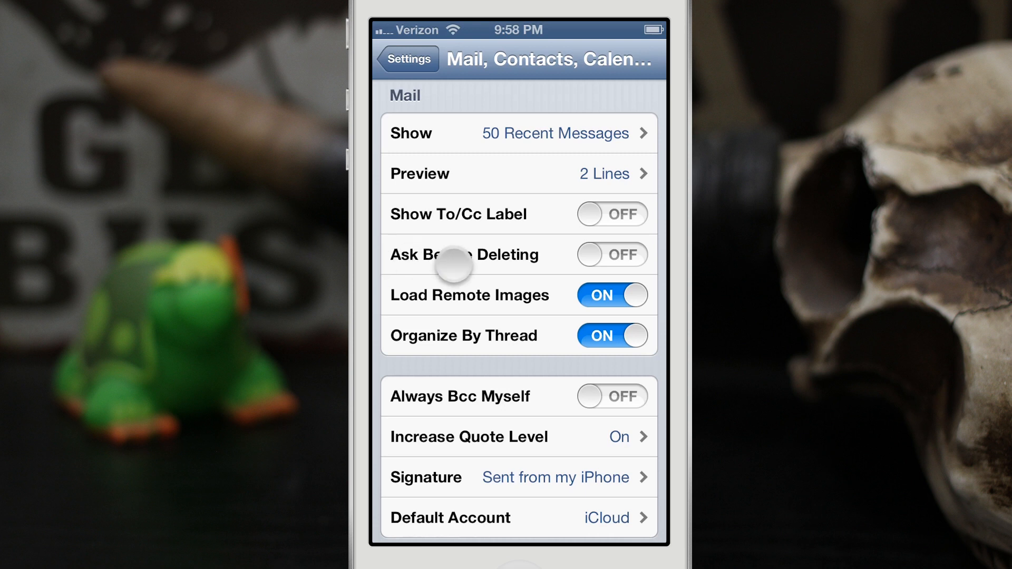
click(611, 254)
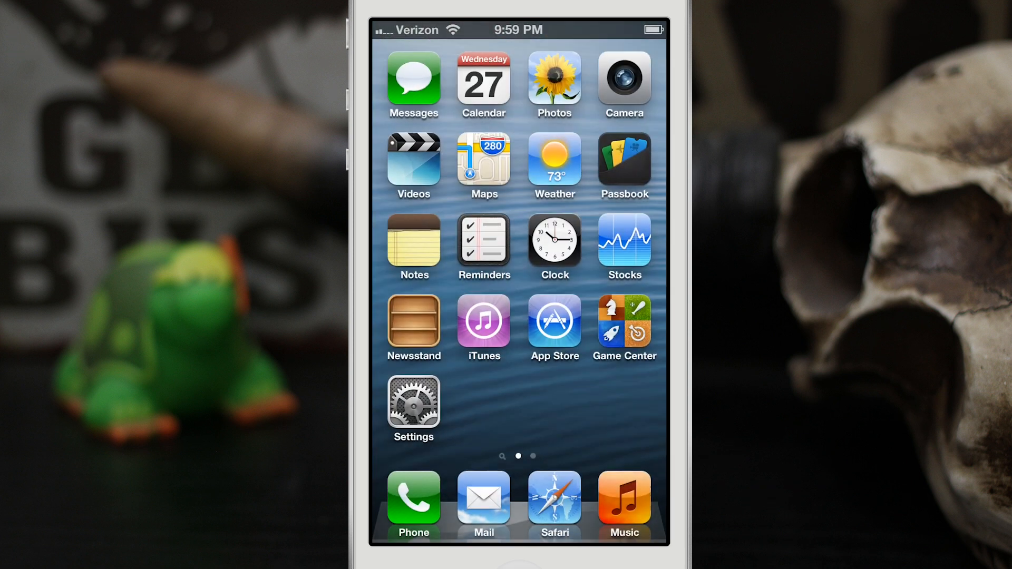
Trash the open Mail message twice and choose Cancel on each Delete Message prompt, keeping it.
click(483, 504)
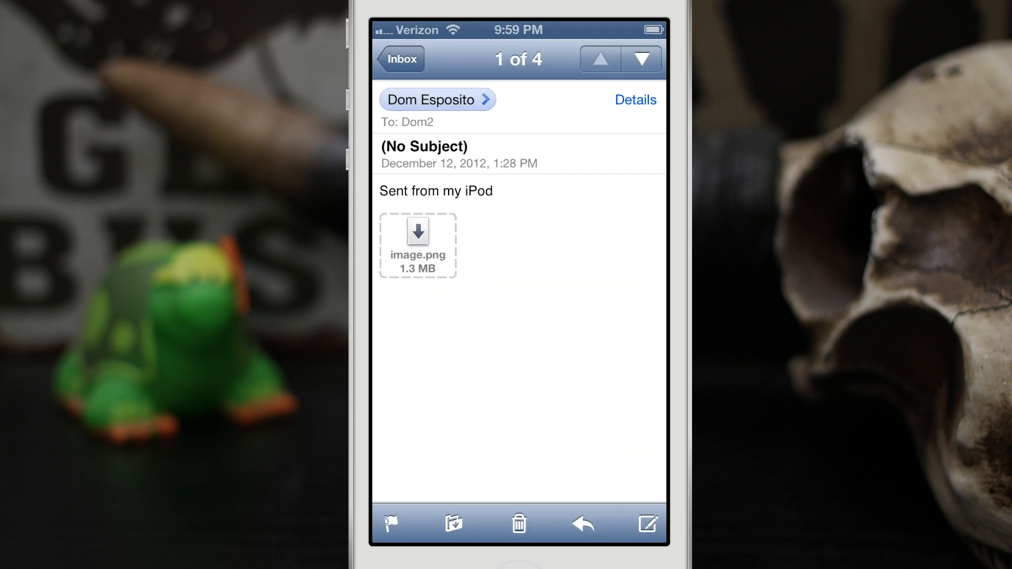
click(518, 524)
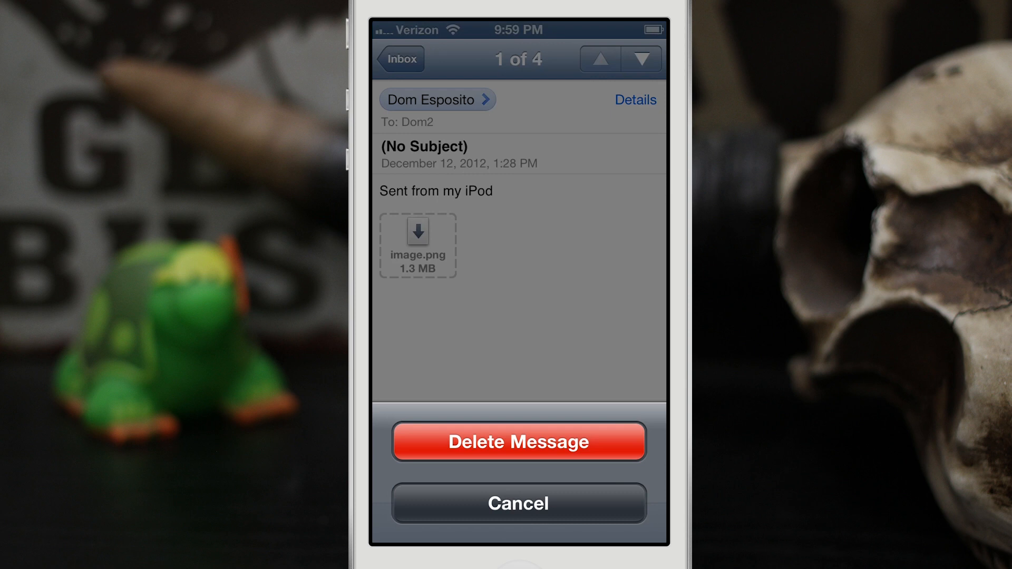
click(519, 503)
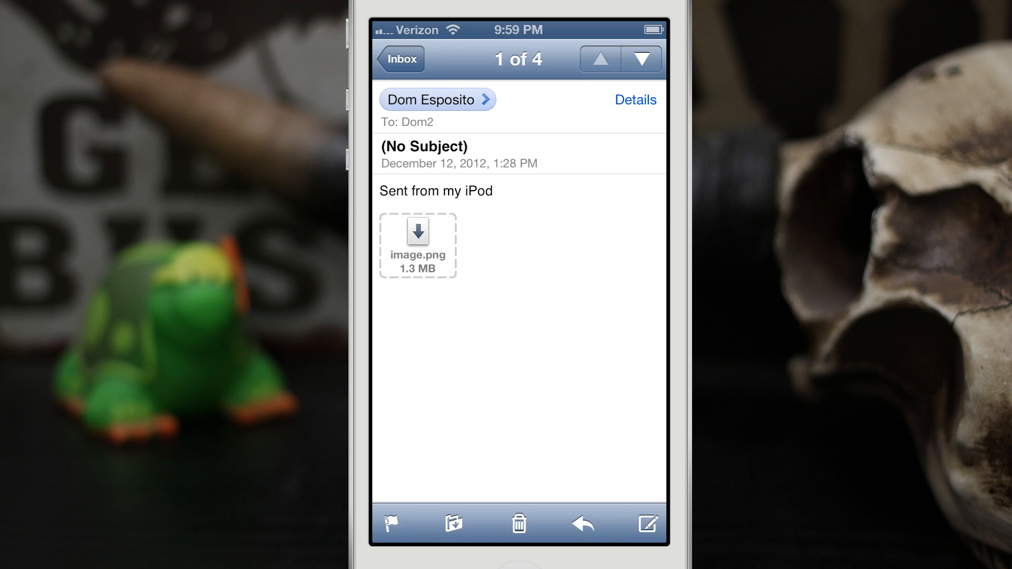
click(518, 525)
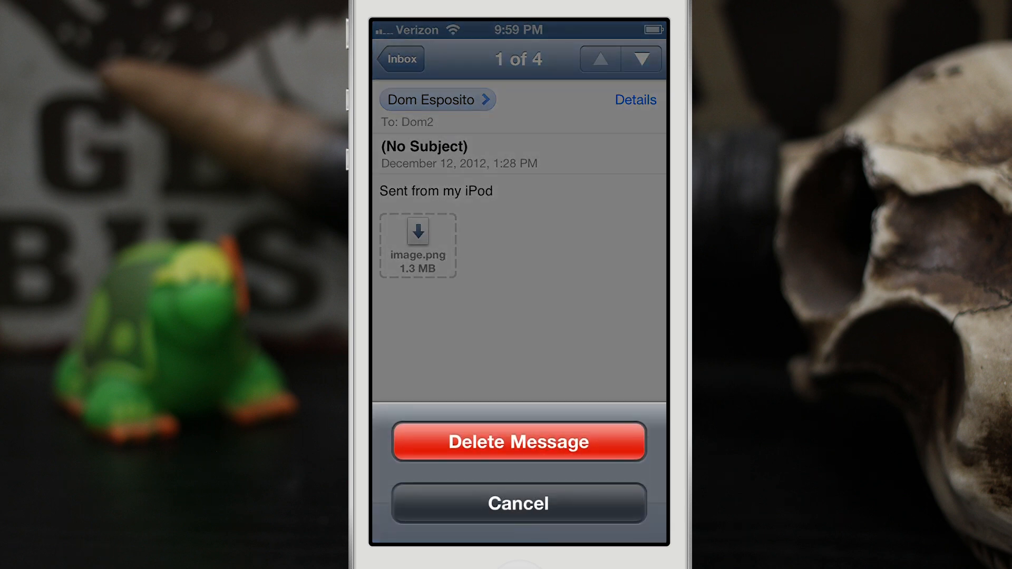
click(518, 504)
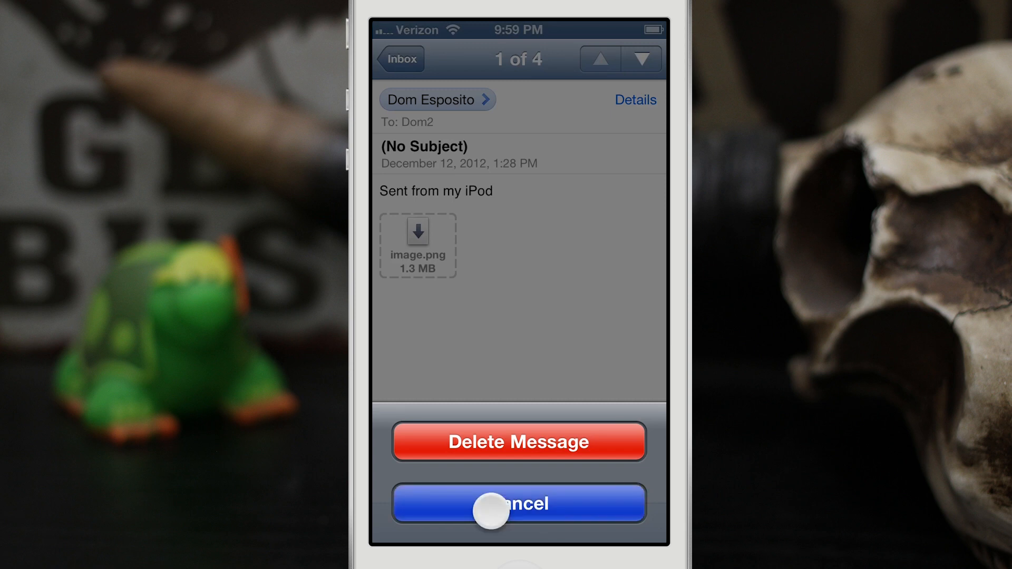
click(519, 504)
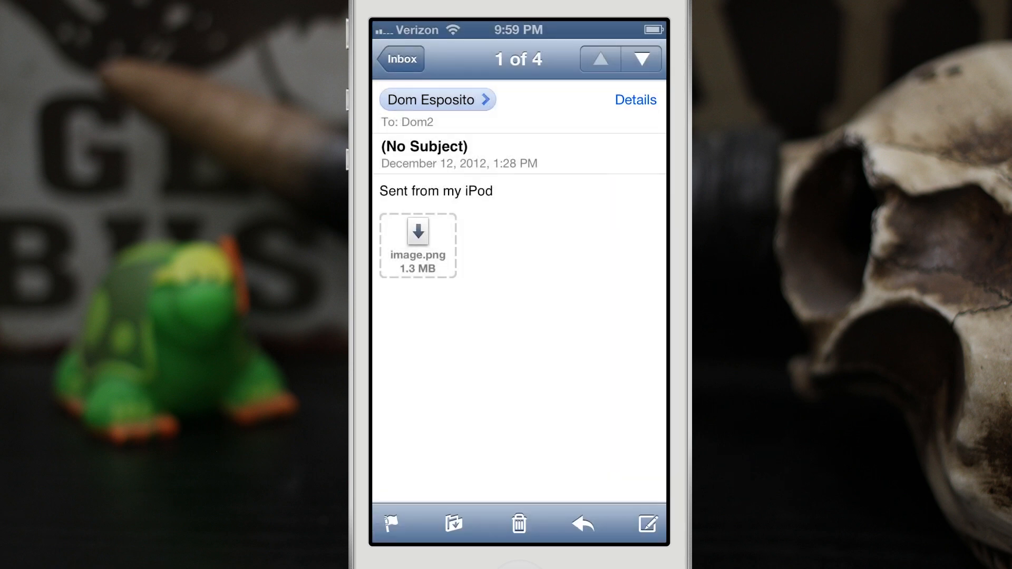